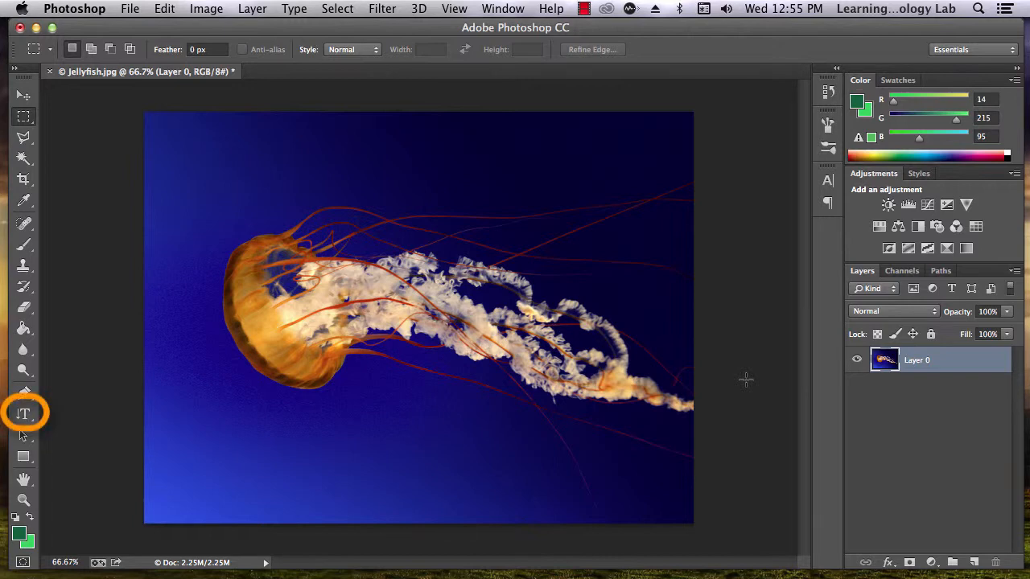
{"action": "mouse_move", "coordinate": [125, 404]}
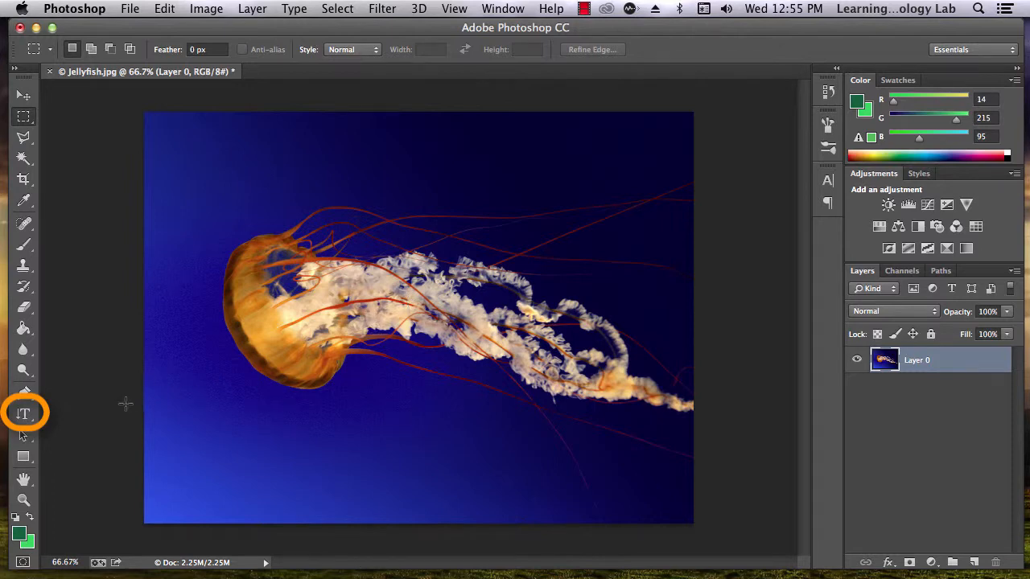
{"action": "mouse_move", "coordinate": [57, 416]}
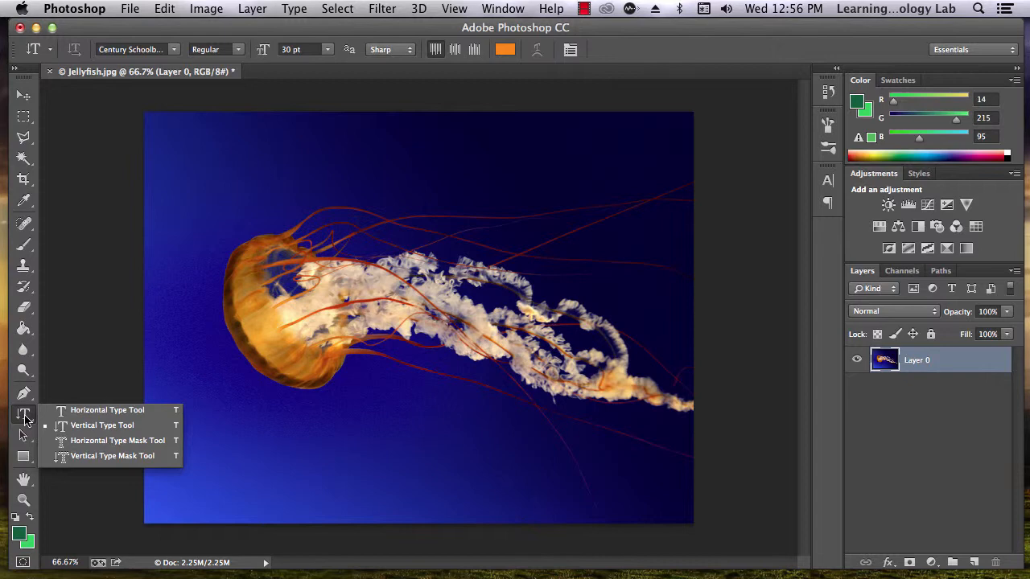
- Type 'Horizontal' in a text box at the photo's lower left and commit it
{"action": "left_click", "coordinate": [107, 409]}
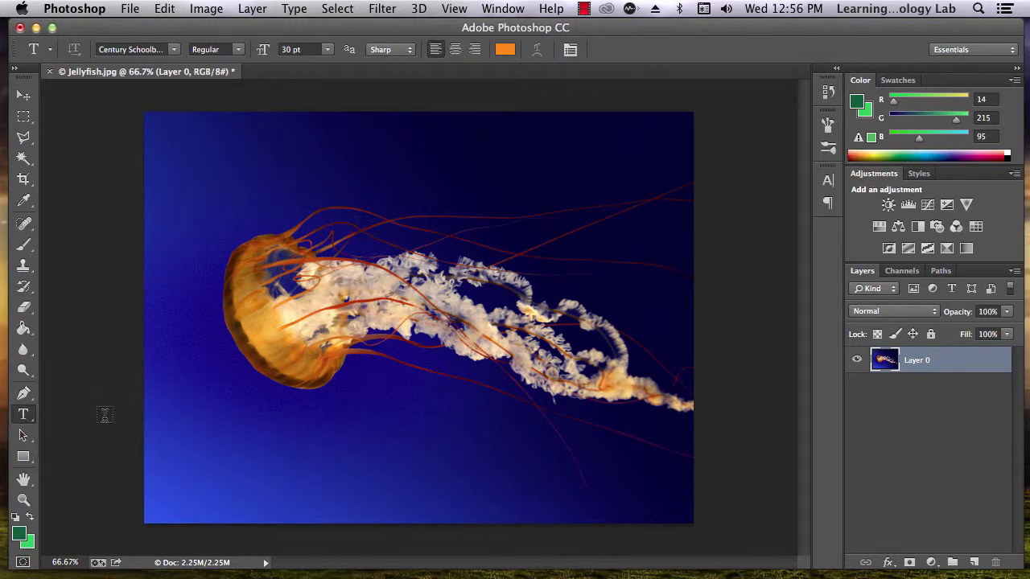
{"action": "mouse_move", "coordinate": [180, 404]}
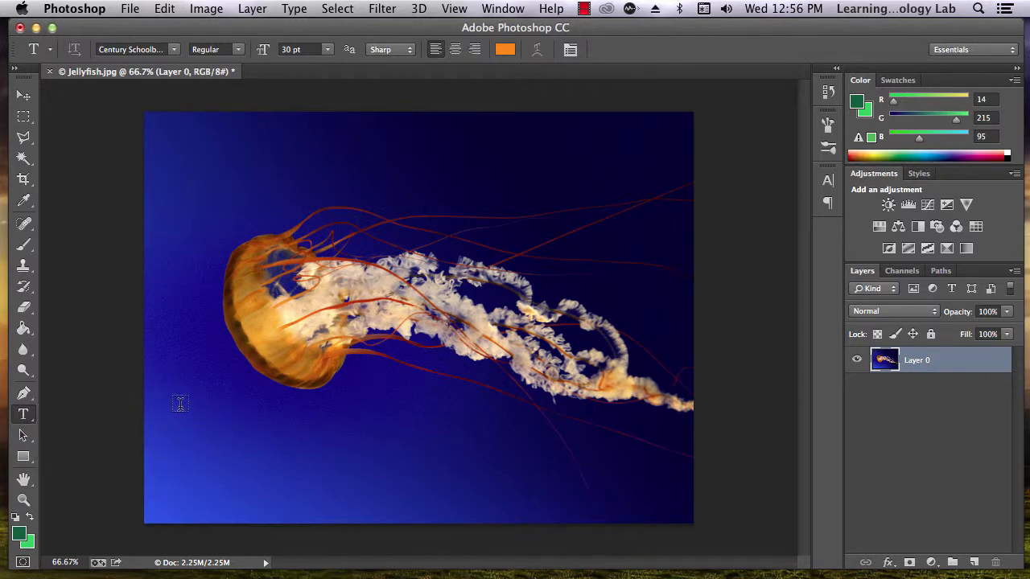
{"action": "mouse_move", "coordinate": [469, 488]}
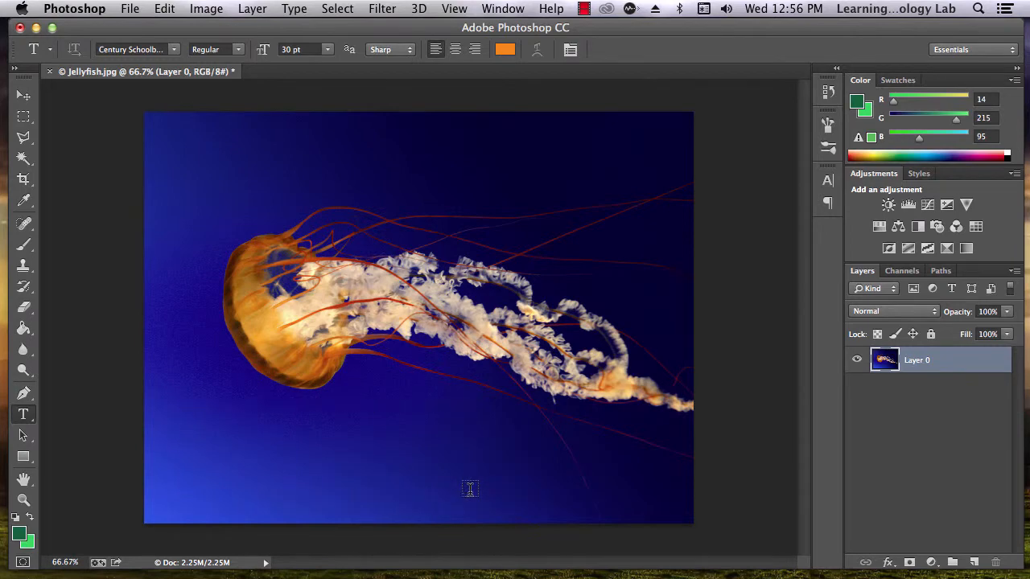
{"action": "left_click_drag", "start_coordinate": [182, 408], "coordinate": [471, 493]}
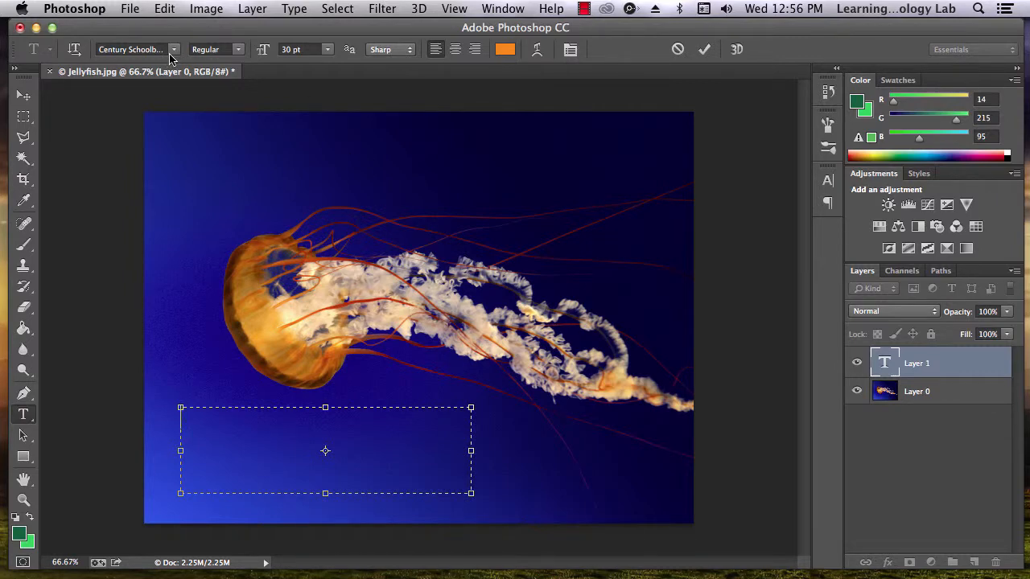
{"action": "mouse_move", "coordinate": [334, 56]}
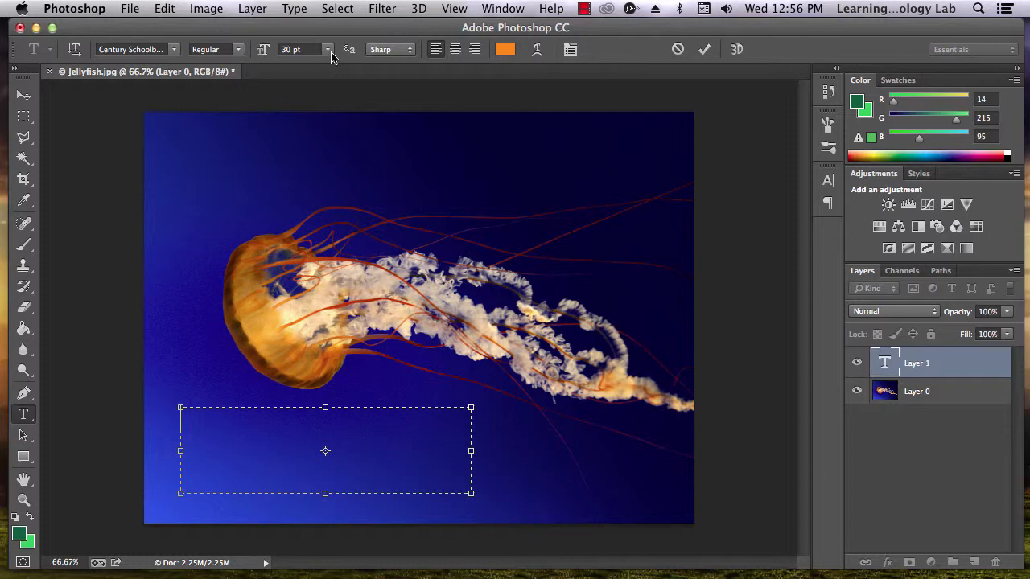
{"action": "type", "text": "Horizontal"}
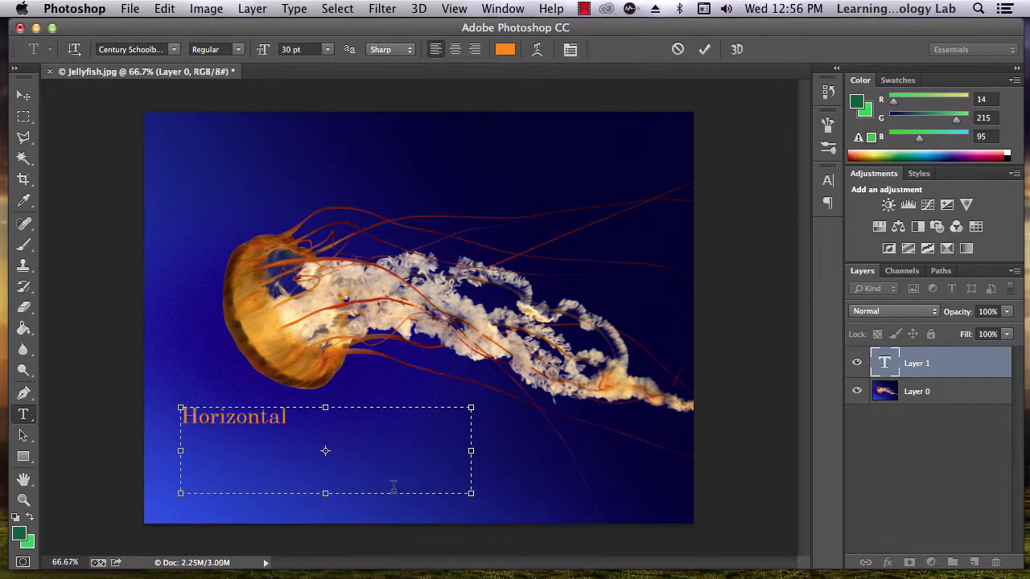
{"action": "left_click", "coordinate": [703, 49]}
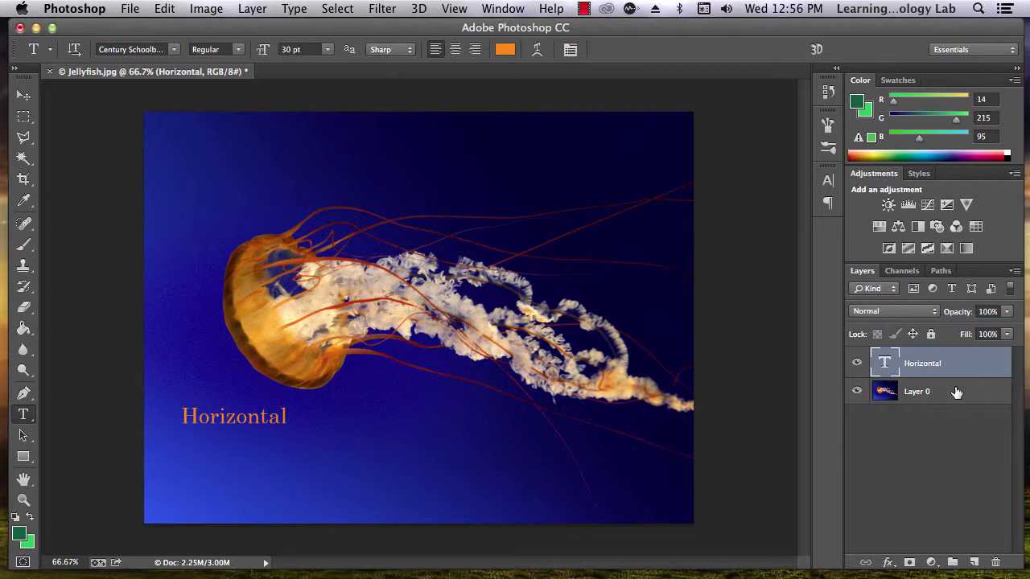
{"action": "mouse_move", "coordinate": [931, 377]}
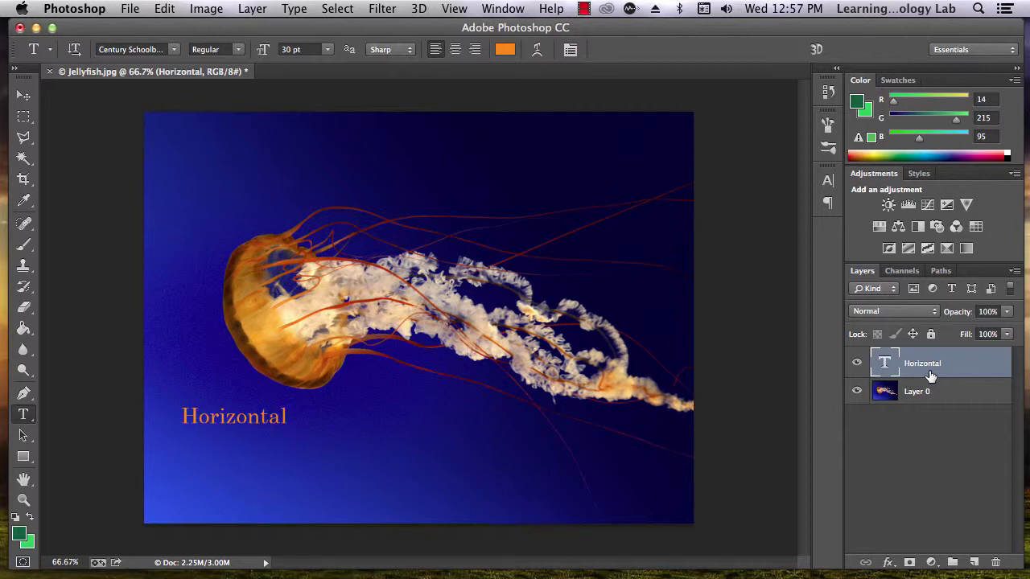
{"action": "left_click_drag", "start_coordinate": [922, 363], "coordinate": [922, 394]}
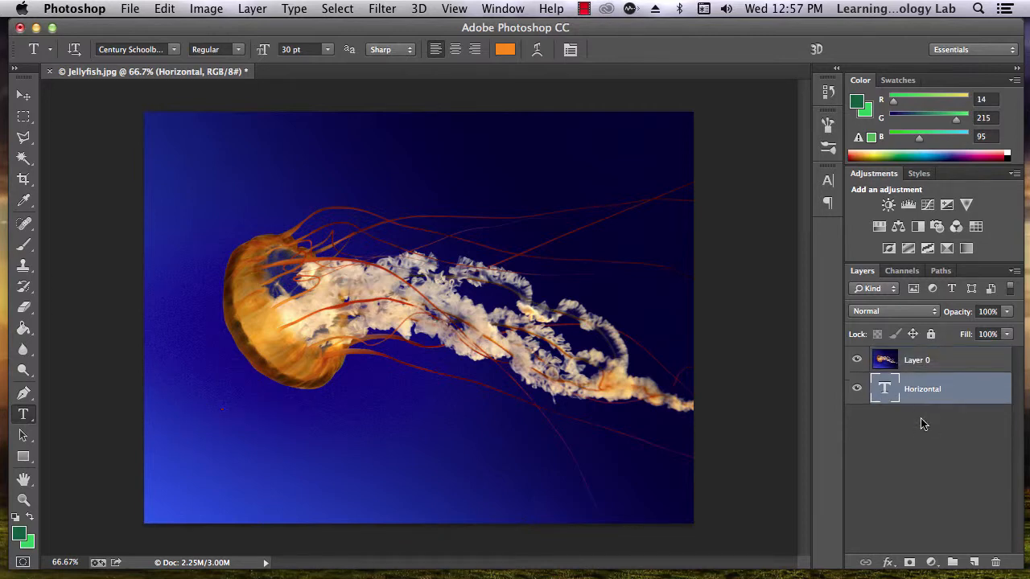
{"action": "left_click_drag", "start_coordinate": [923, 389], "coordinate": [922, 360]}
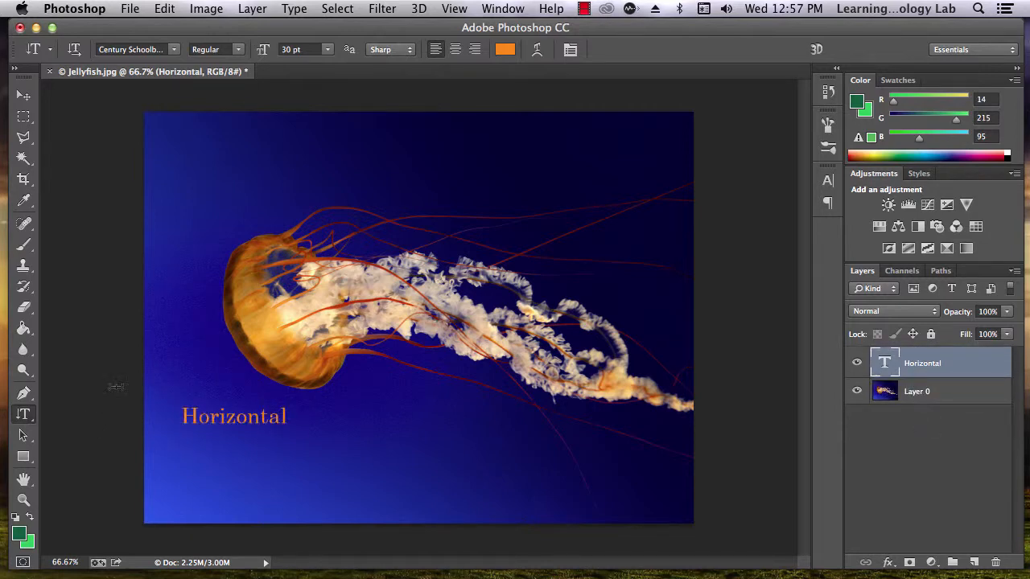
{"action": "left_click_drag", "start_coordinate": [213, 140], "coordinate": [263, 301]}
{"action": "type", "text": "vertical"}
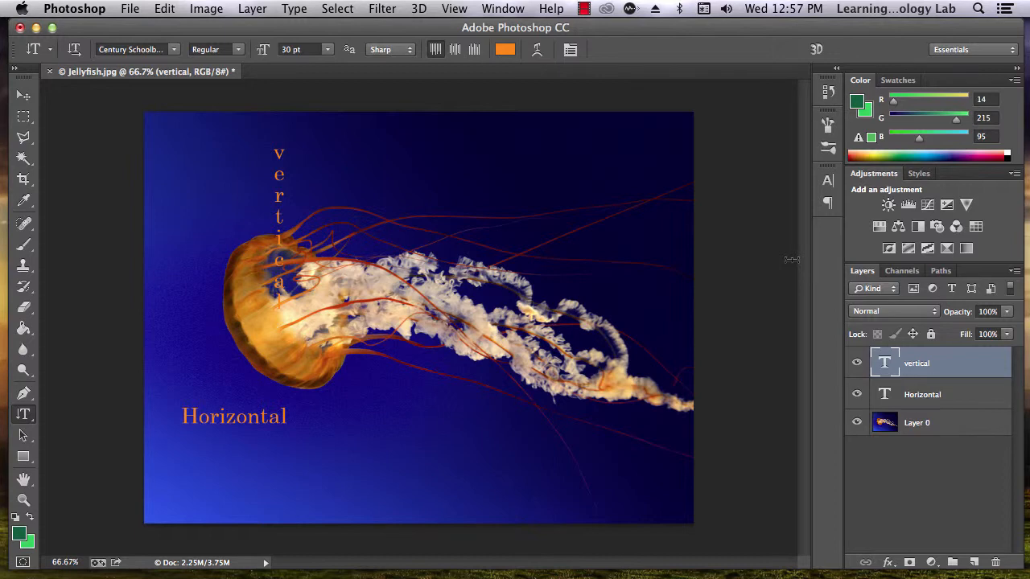
{"action": "mouse_move", "coordinate": [843, 364]}
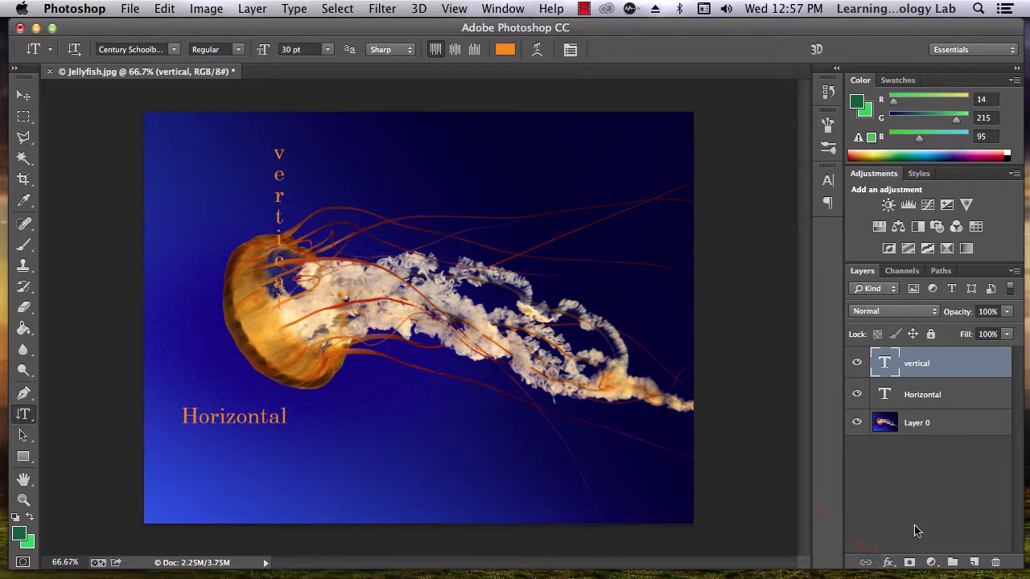
{"action": "mouse_move", "coordinate": [942, 513]}
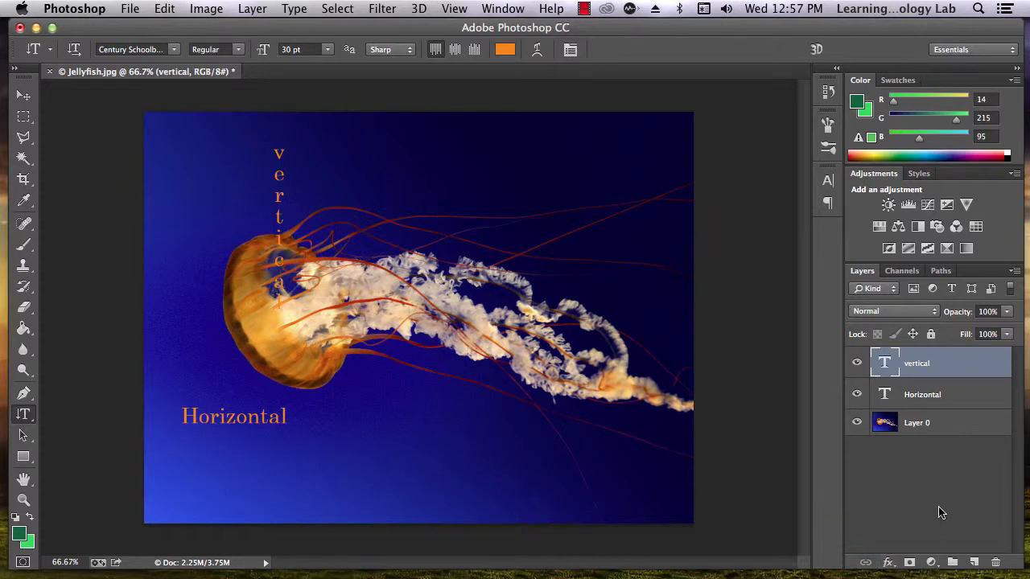
- Enable Drop Shadow in the vertical type layer's Layer Style dialog
{"action": "double_click", "coordinate": [917, 363]}
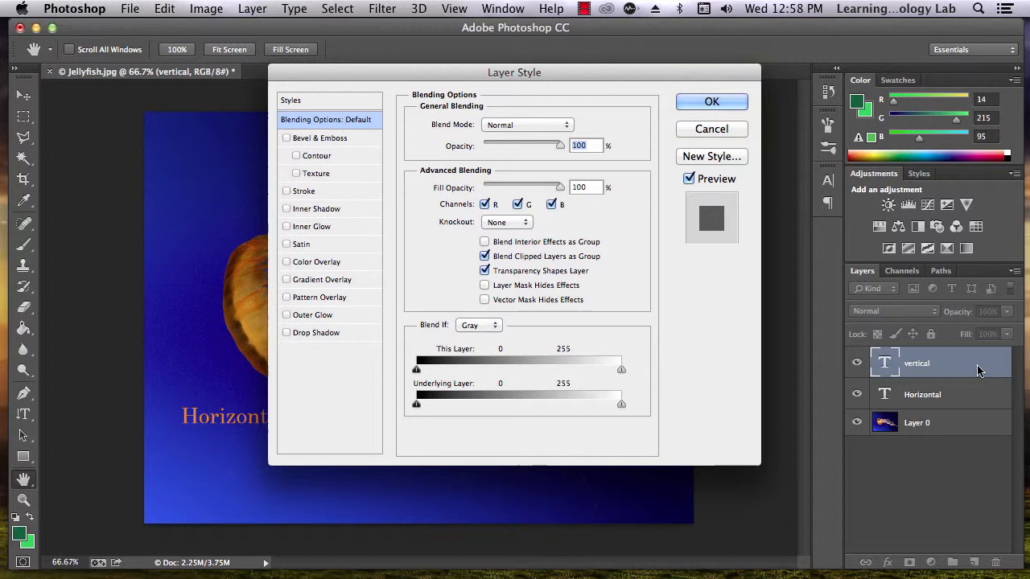
{"action": "mouse_move", "coordinate": [431, 350]}
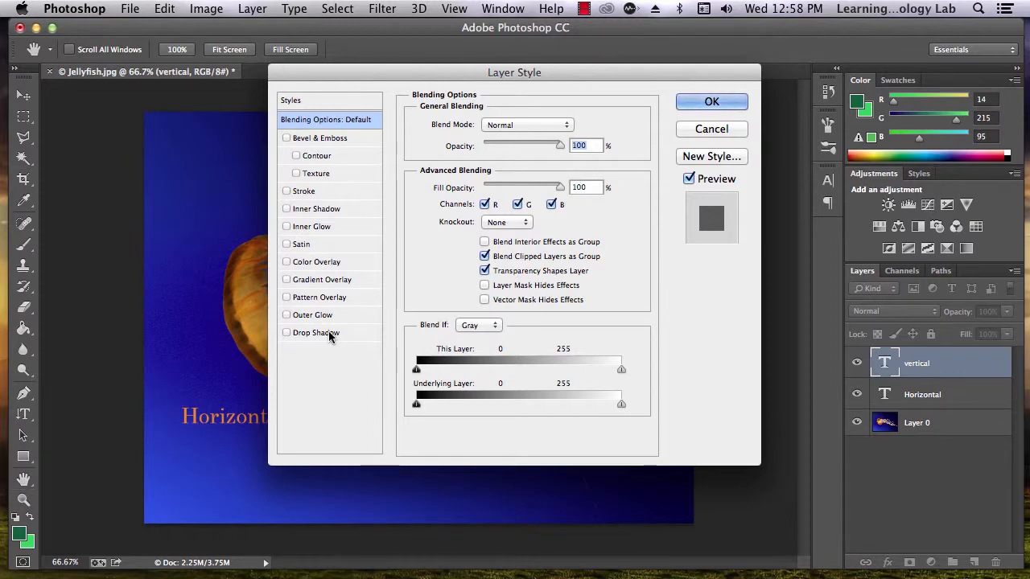
{"action": "left_click", "coordinate": [315, 332]}
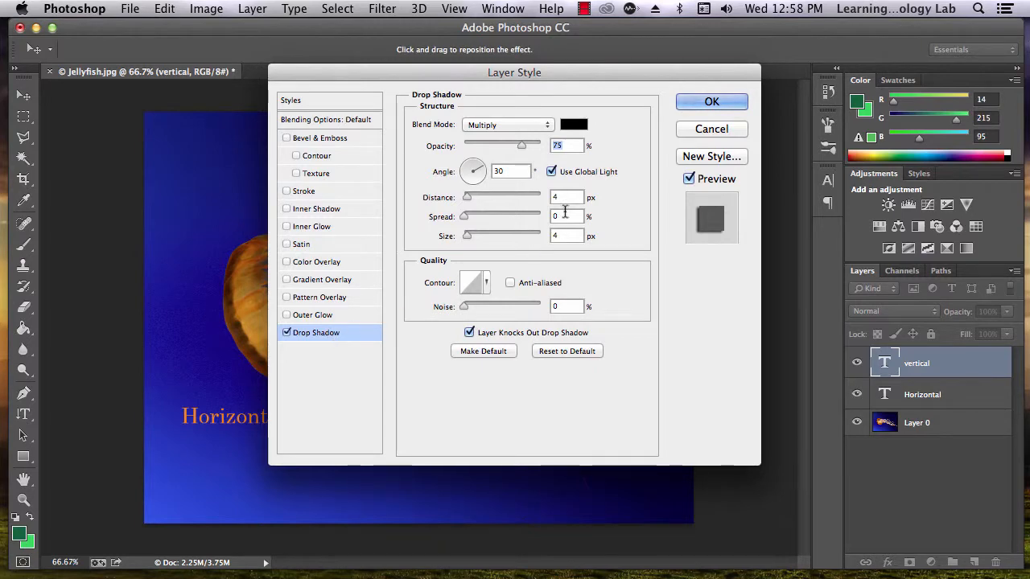
- Set the drop shadow to 135° angle, 0 distance, 20% spread, 43 px size, and apply
{"action": "left_click_drag", "start_coordinate": [514, 73], "coordinate": [667, 95]}
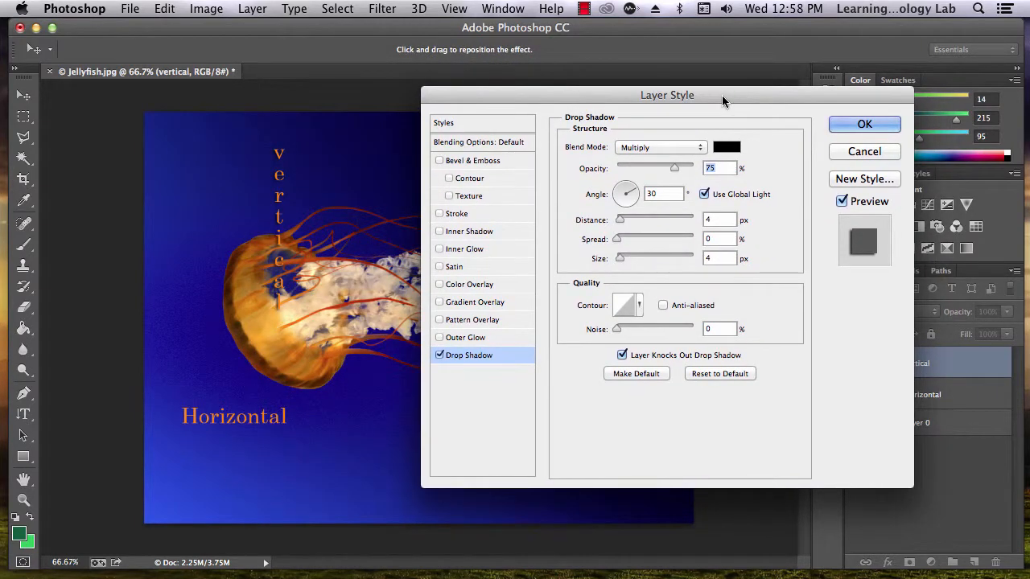
{"action": "mouse_move", "coordinate": [739, 201]}
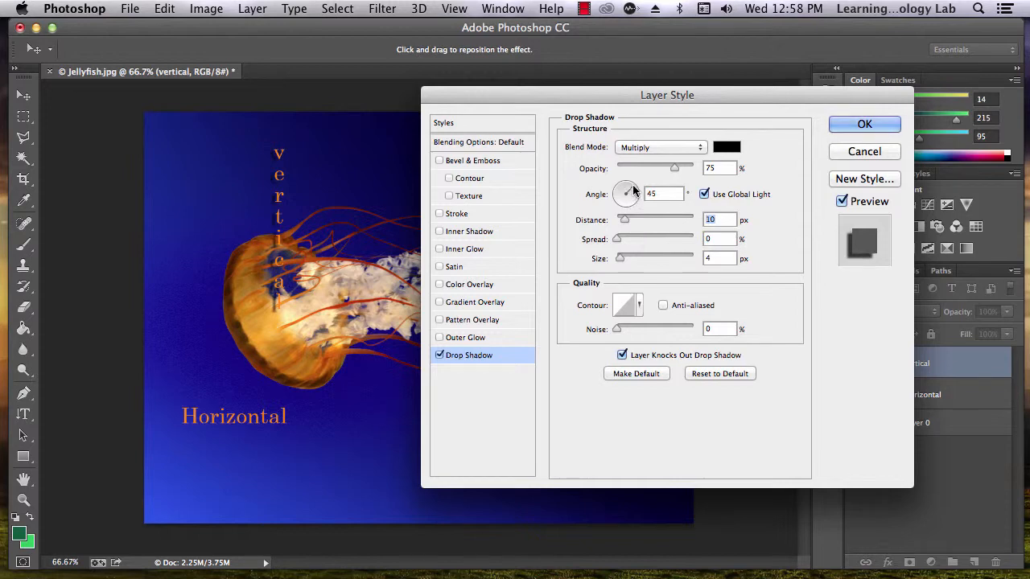
{"action": "left_click_drag", "start_coordinate": [631, 199], "coordinate": [626, 189]}
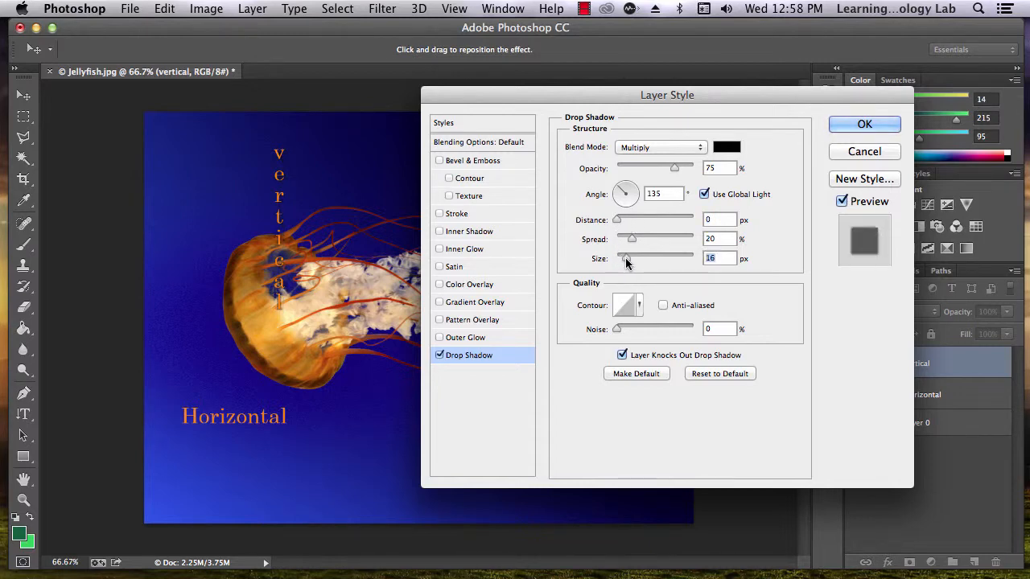
{"action": "left_click_drag", "start_coordinate": [626, 256], "coordinate": [633, 256]}
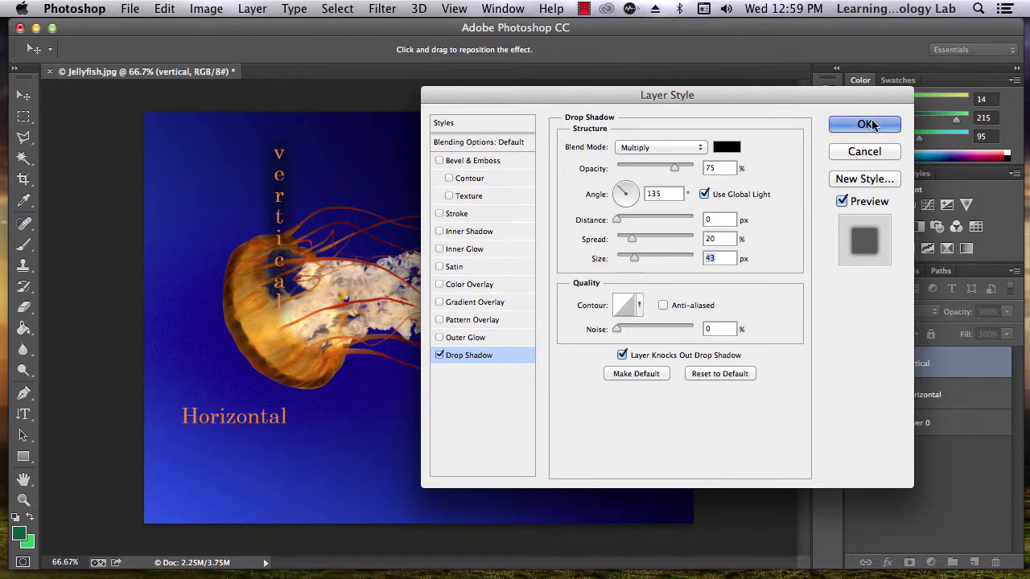
{"action": "left_click", "coordinate": [865, 124]}
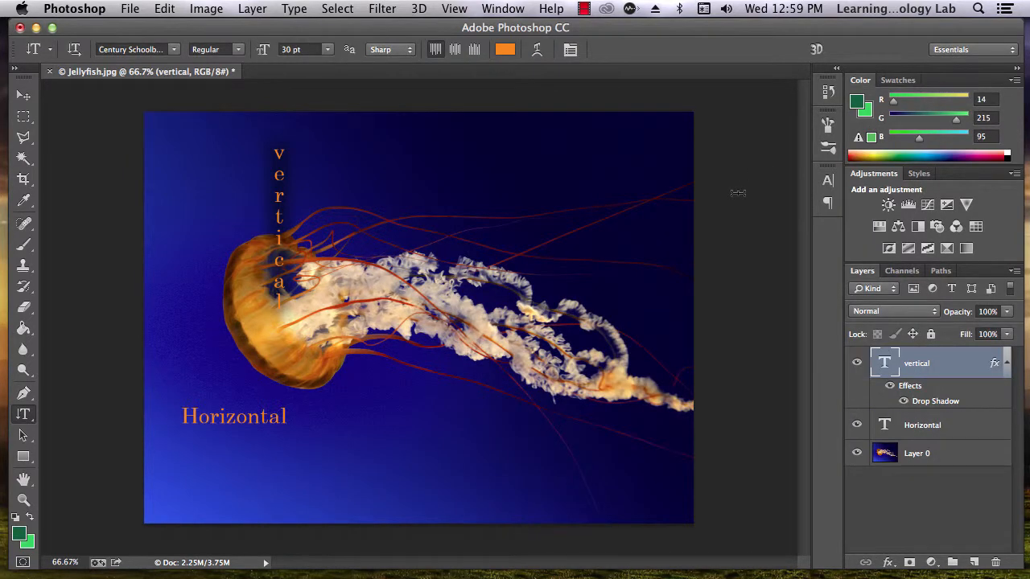